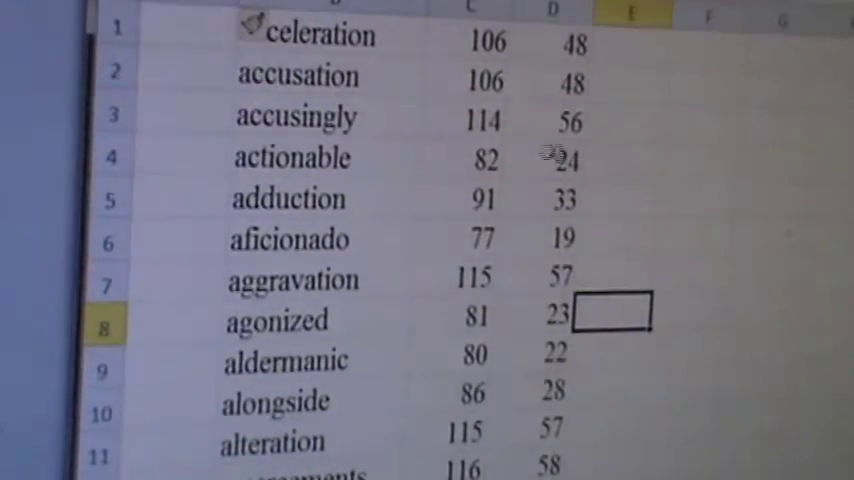
Step: Enter 9 beside aviation and 8 beside bakeshop in the score column E
left_click(482, 158)
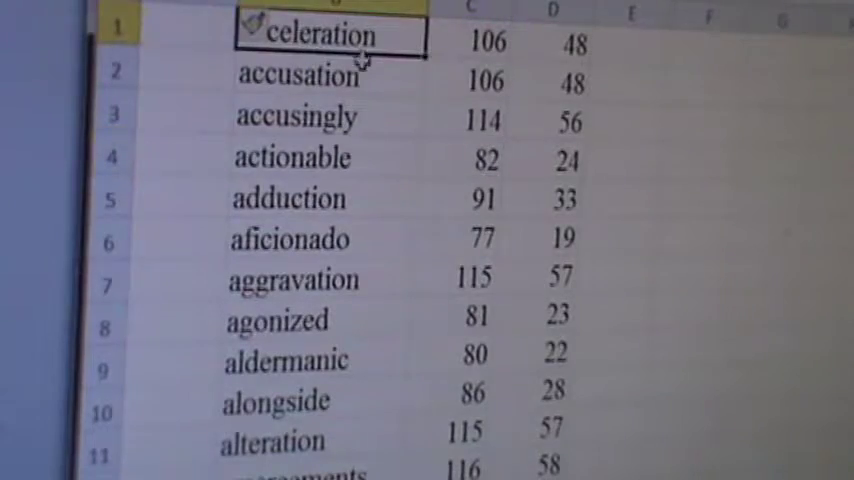
left_click(300, 76)
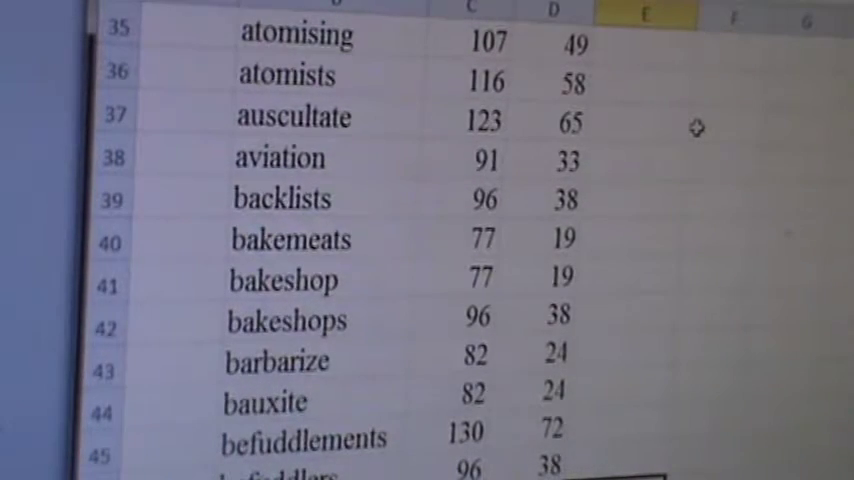
left_click(645, 160)
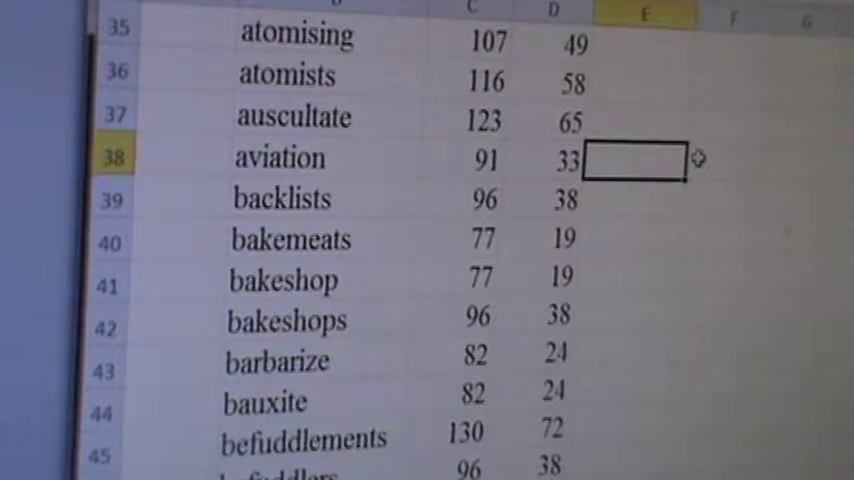
type("9")
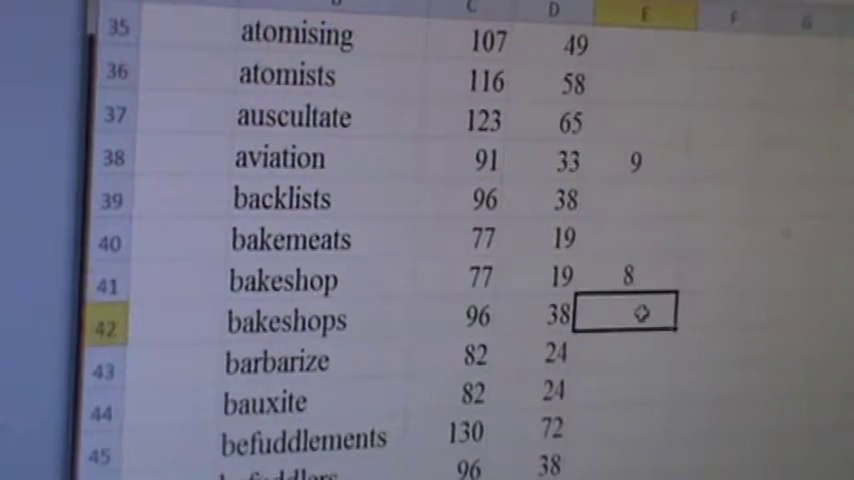
type("8")
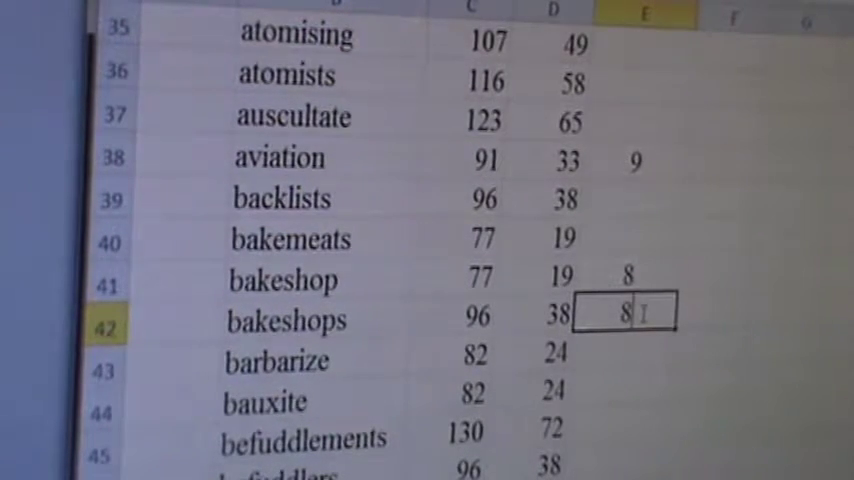
scroll("down", 3)
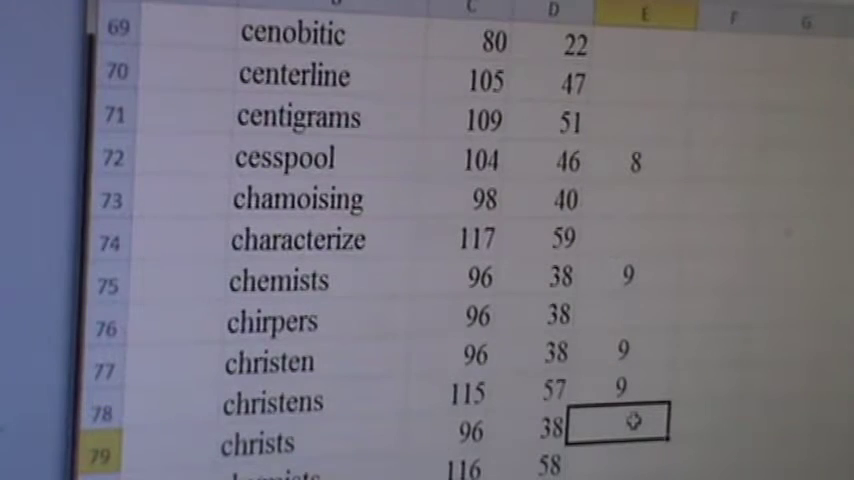
Step: Enter 9 as the column E score for christens
type("9")
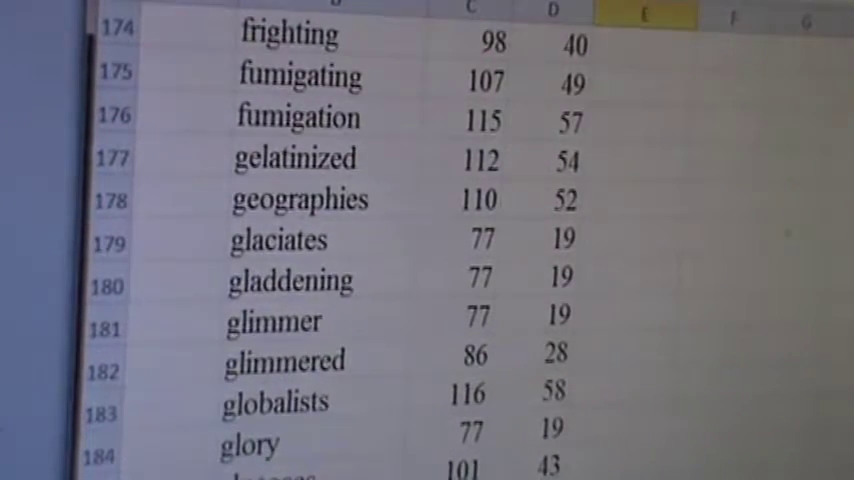
Step: Enter 99 in E184 as the score beside glory
left_click(625, 433)
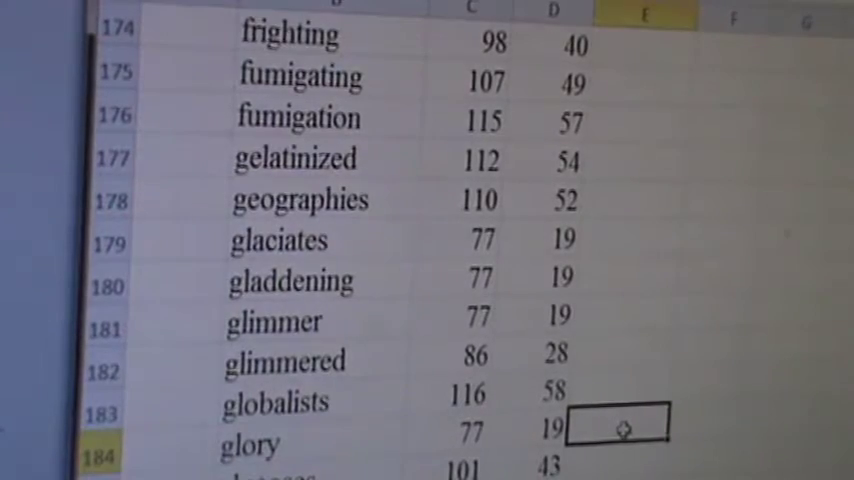
type("99")
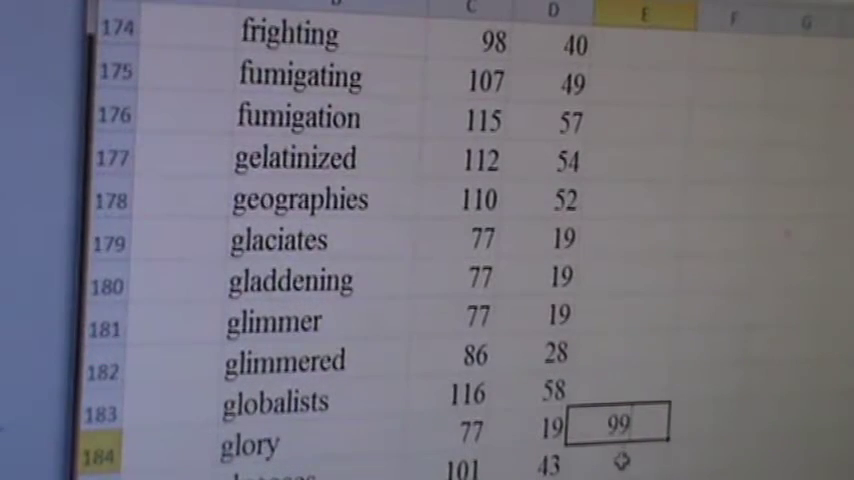